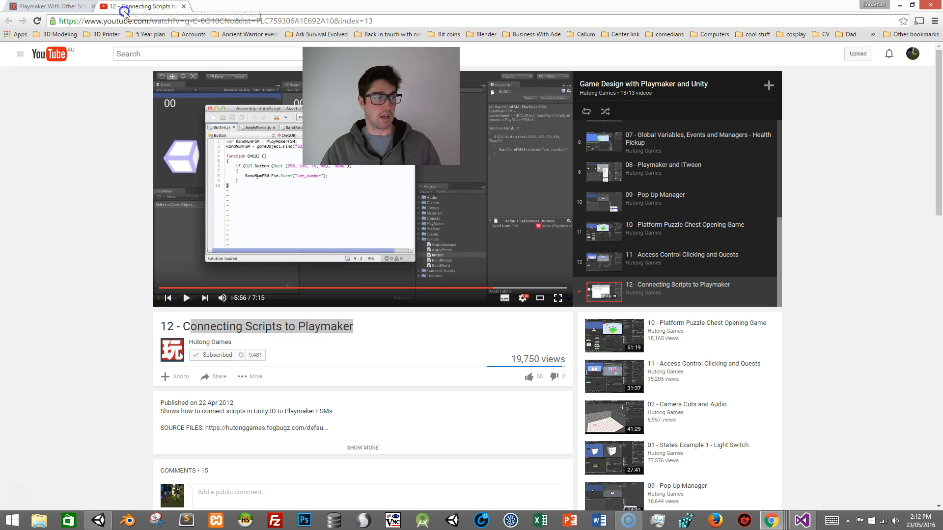
- Switch Chrome to the 'Playmaker With Other Scripts' forum thread
{"action": "left_click", "coordinate": [49, 5]}
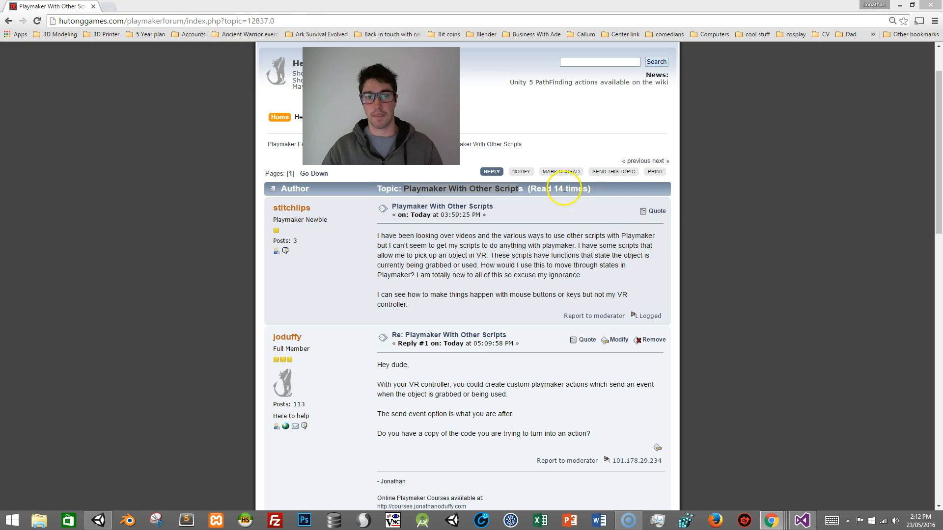
{"action": "mouse_move", "coordinate": [375, 244]}
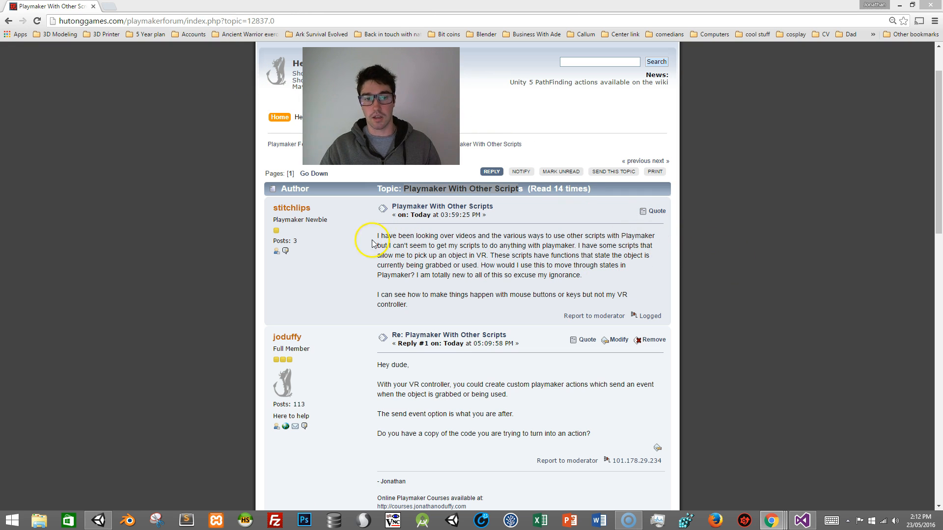
{"action": "mouse_move", "coordinate": [557, 260]}
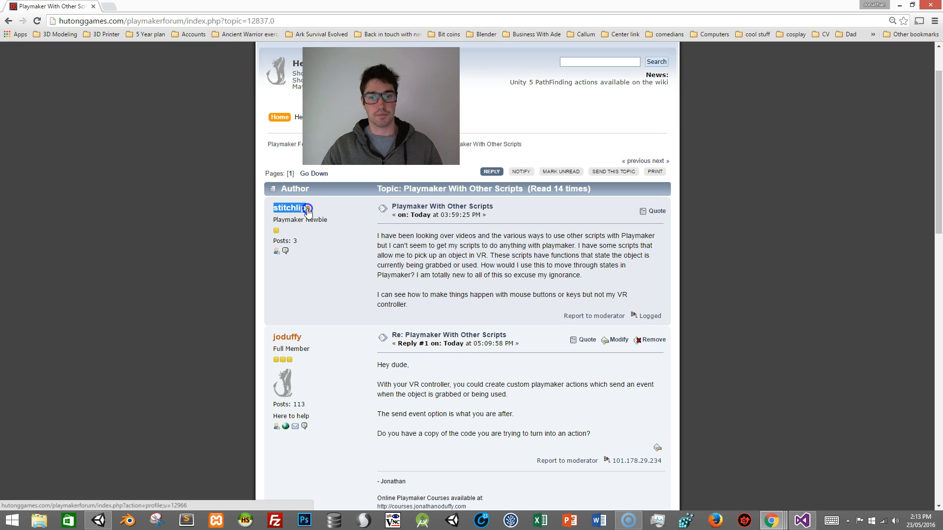
{"action": "mouse_move", "coordinate": [495, 262]}
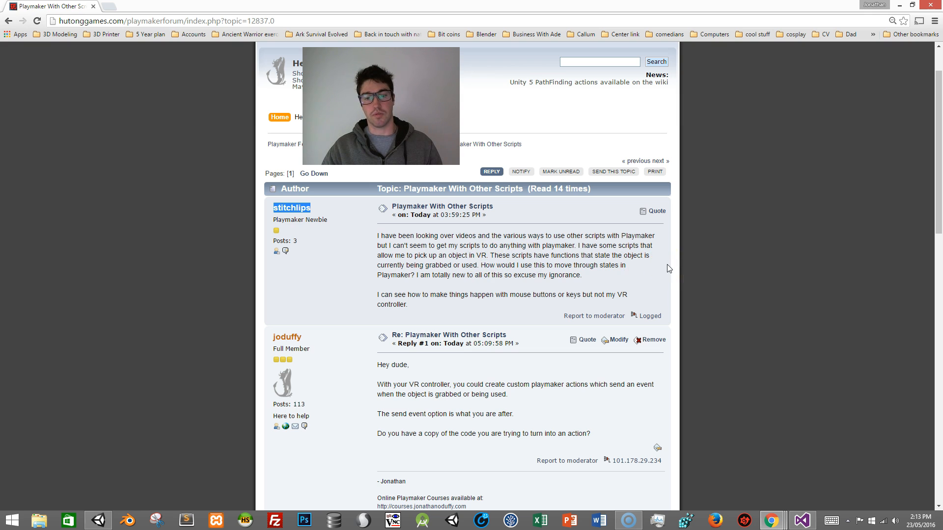
{"action": "mouse_move", "coordinate": [696, 271]}
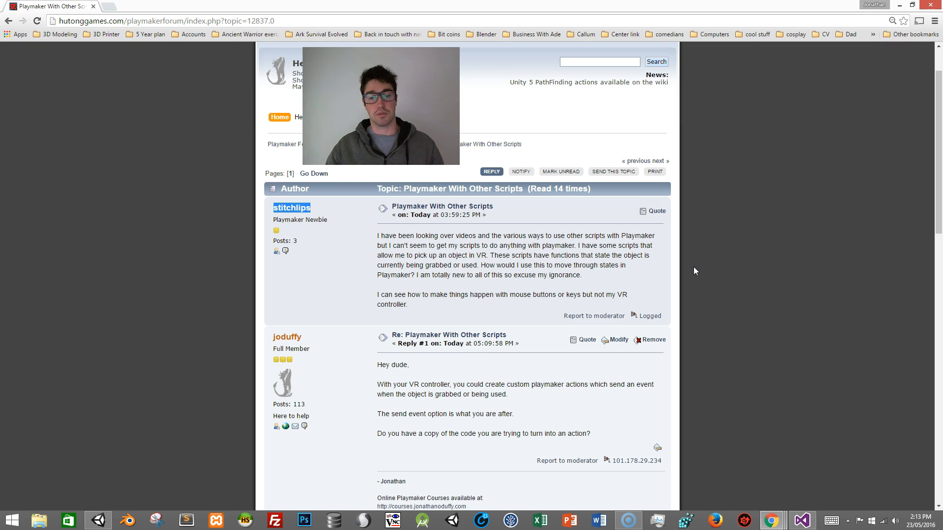
- Scroll the thread down to Reply #4 and its cube-rotating code box
{"action": "scroll", "scroll_direction": "down", "scroll_amount": 3}
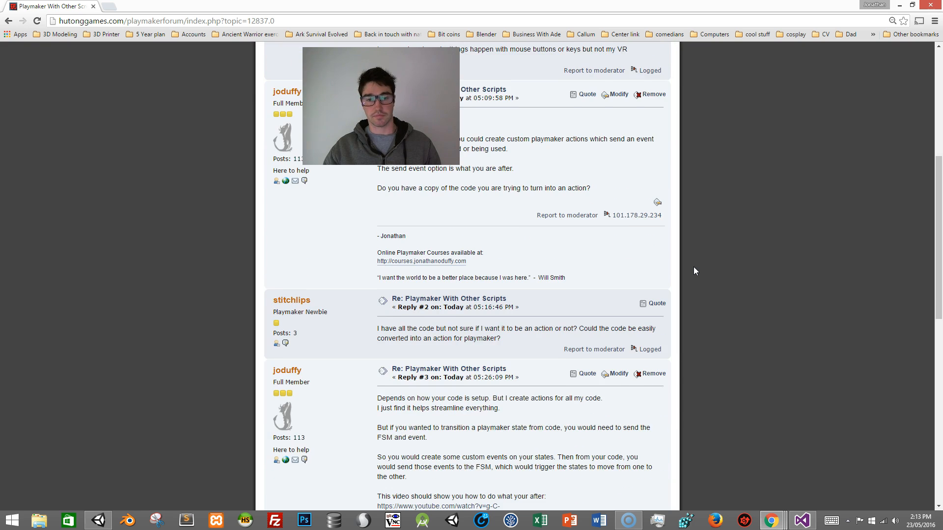
{"action": "scroll", "scroll_direction": "down", "scroll_amount": 3}
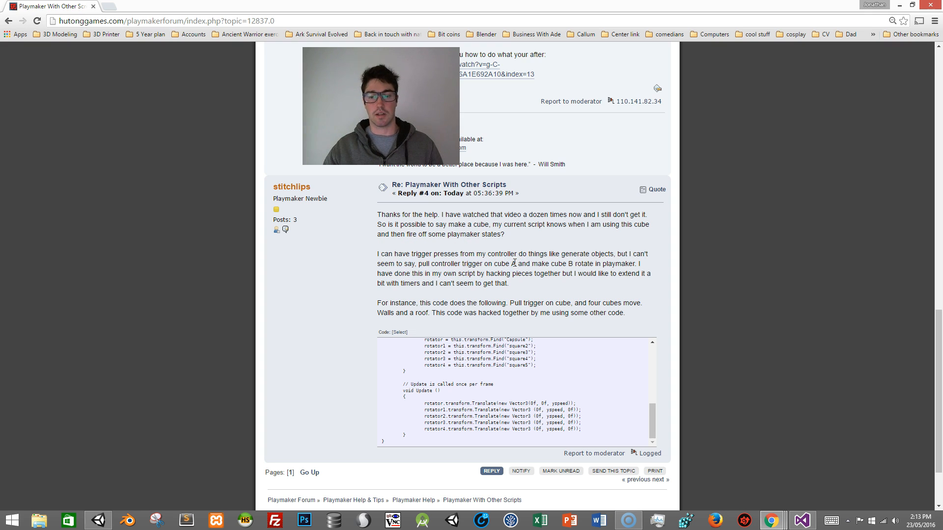
{"action": "mouse_move", "coordinate": [604, 327]}
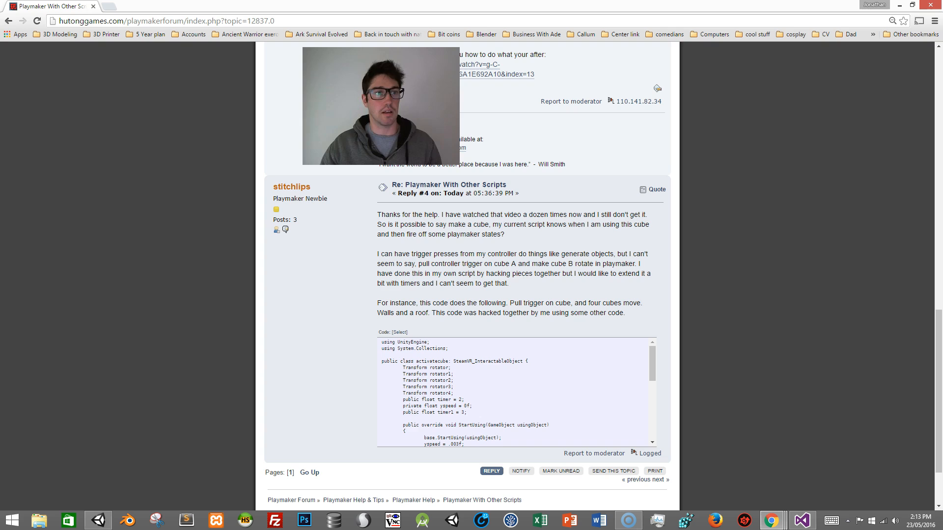
{"action": "left_click", "coordinate": [799, 518]}
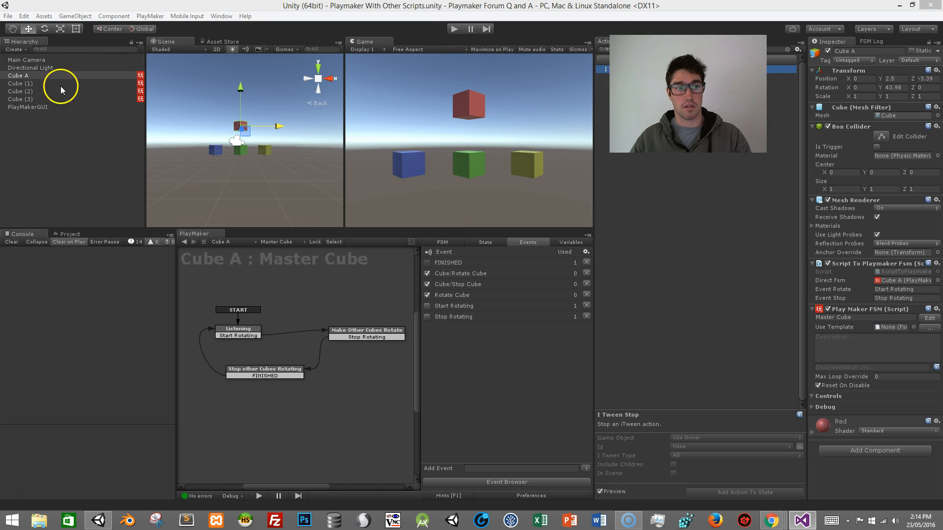
{"action": "mouse_move", "coordinate": [483, 111]}
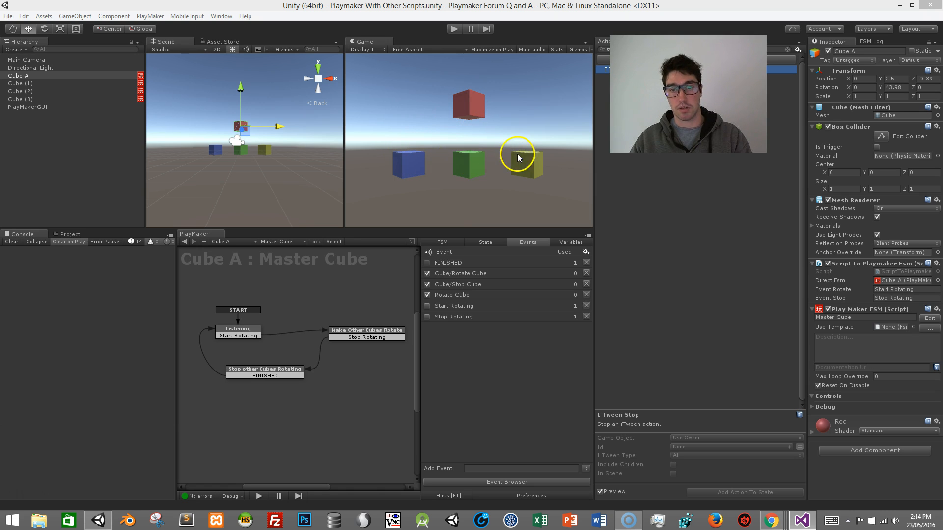
{"action": "mouse_move", "coordinate": [484, 109]}
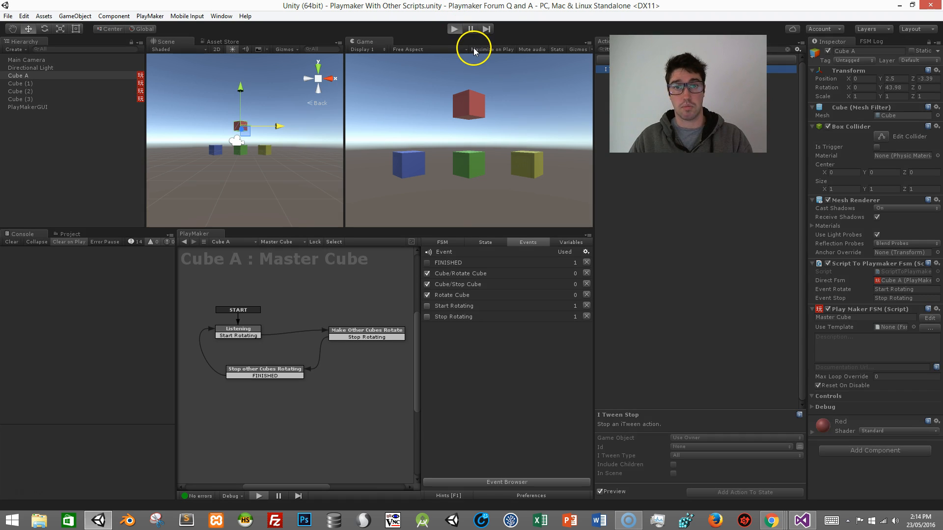
- Run the demo scene with red Master Cube above the blue, green and yellow cubes
{"action": "left_click", "coordinate": [454, 27]}
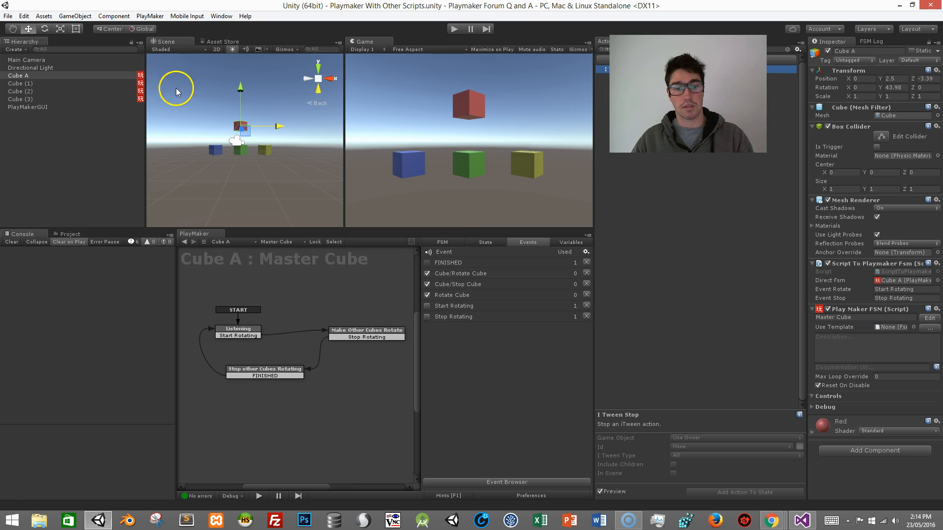
{"action": "mouse_move", "coordinate": [849, 268]}
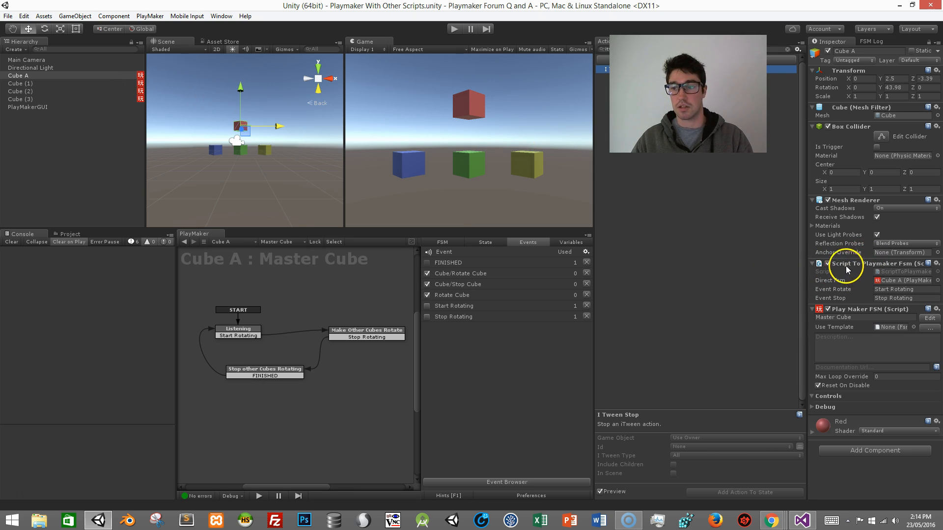
- Ping Cube A's ScriptToPlaymakerFsm script asset in the Project window
{"action": "left_click", "coordinate": [71, 234]}
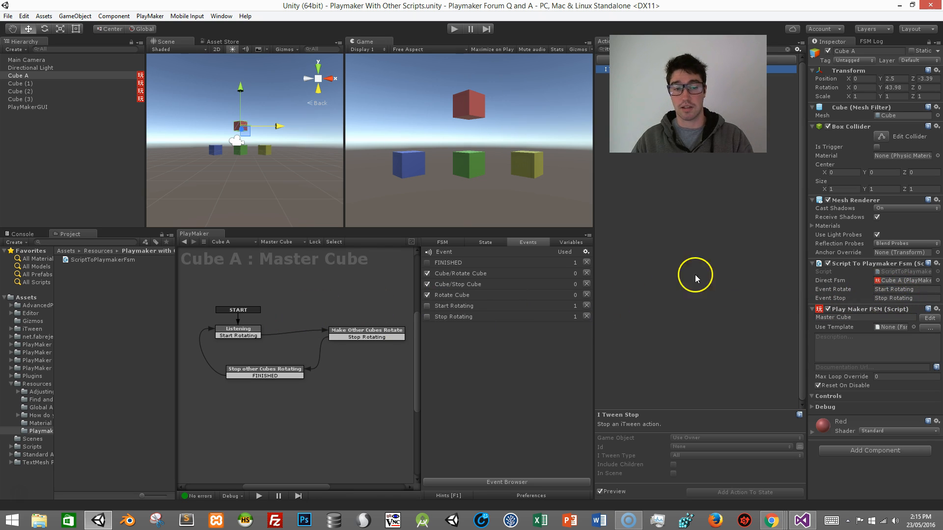
{"action": "mouse_move", "coordinate": [687, 165]}
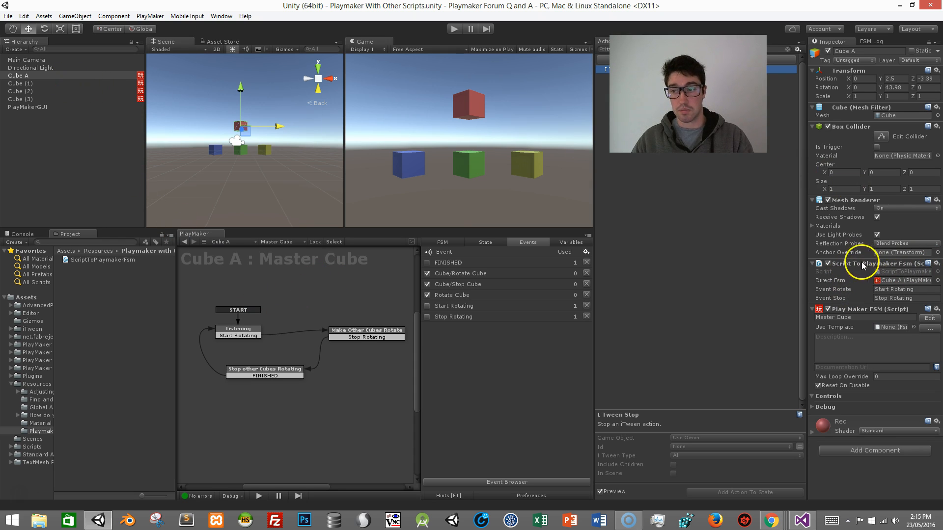
{"action": "mouse_move", "coordinate": [855, 275]}
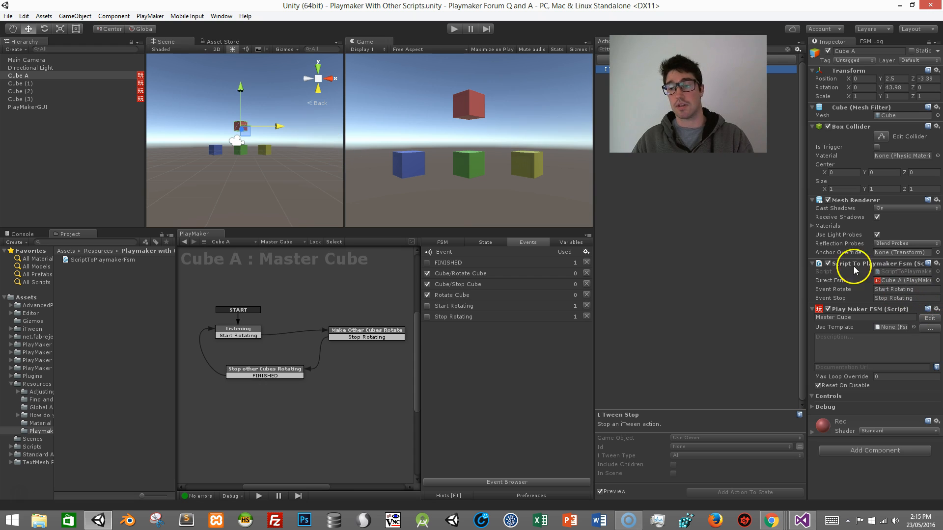
{"action": "left_click", "coordinate": [811, 264]}
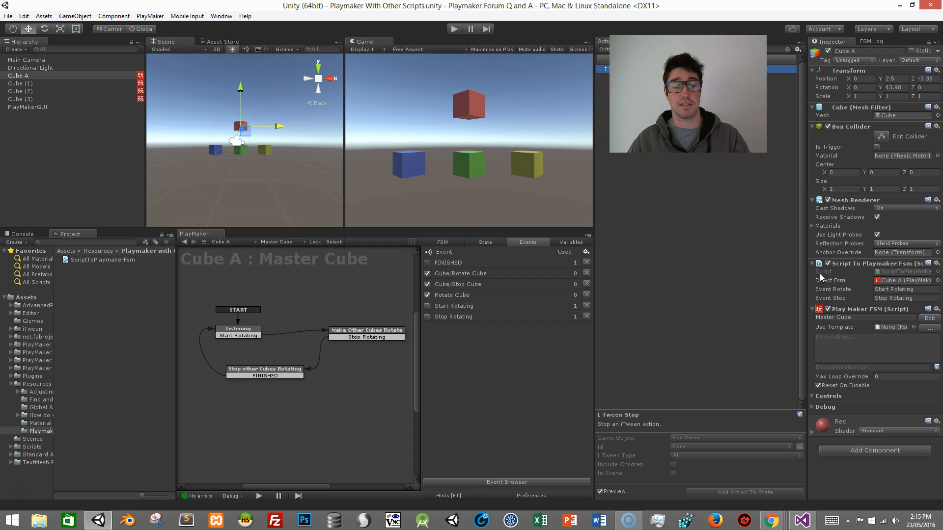
{"action": "mouse_move", "coordinate": [800, 244]}
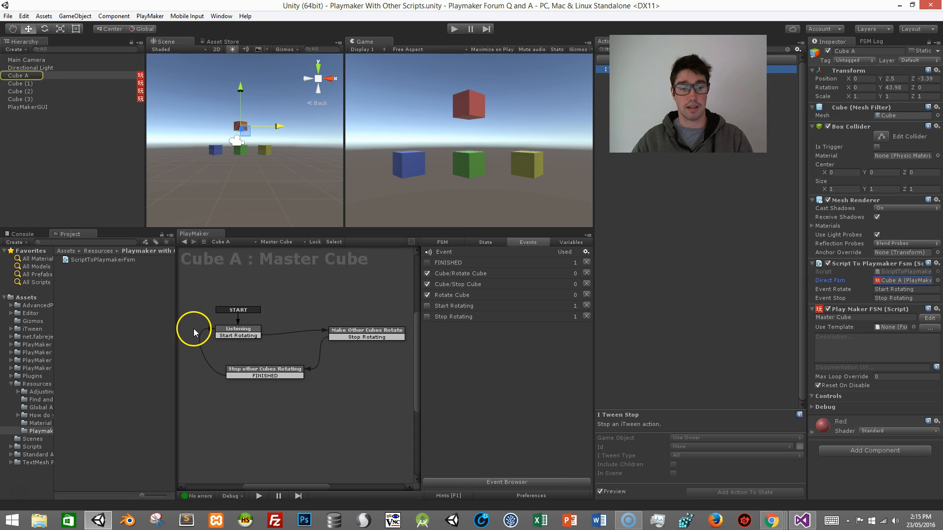
- Inspect Listening, Make Other Cubes Rotate and Stop states with their Cube/Rotate Cube and Cube/Stop Cube broadcasts
{"action": "left_click", "coordinate": [237, 330]}
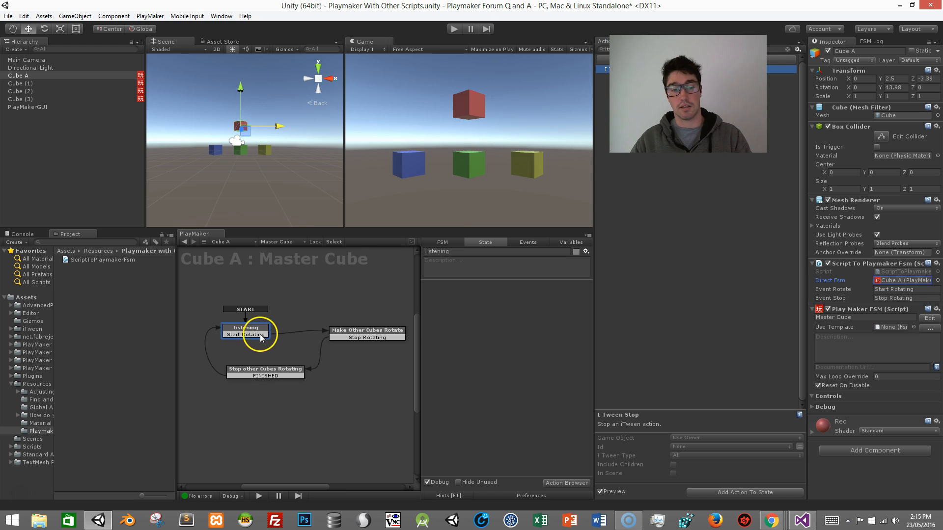
{"action": "left_click", "coordinate": [367, 330]}
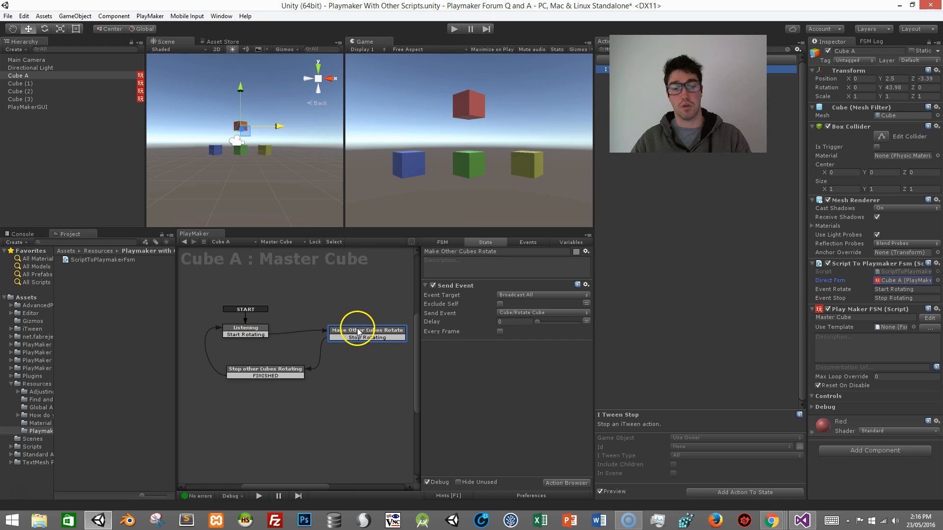
{"action": "mouse_move", "coordinate": [476, 324]}
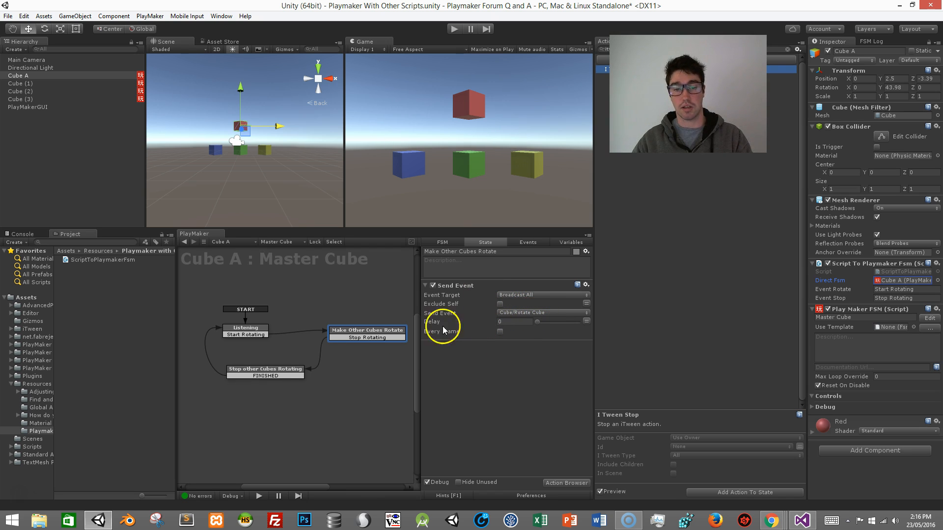
{"action": "mouse_move", "coordinate": [493, 332]}
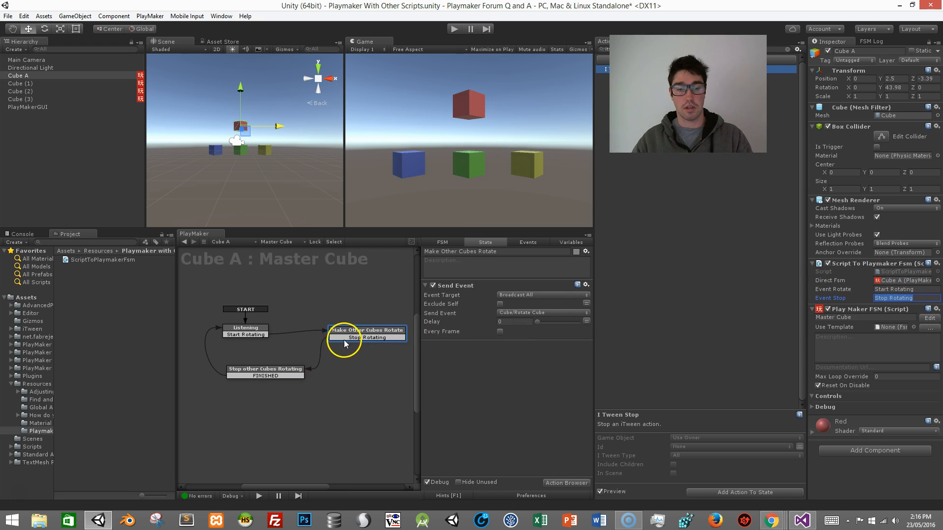
{"action": "left_click", "coordinate": [265, 369]}
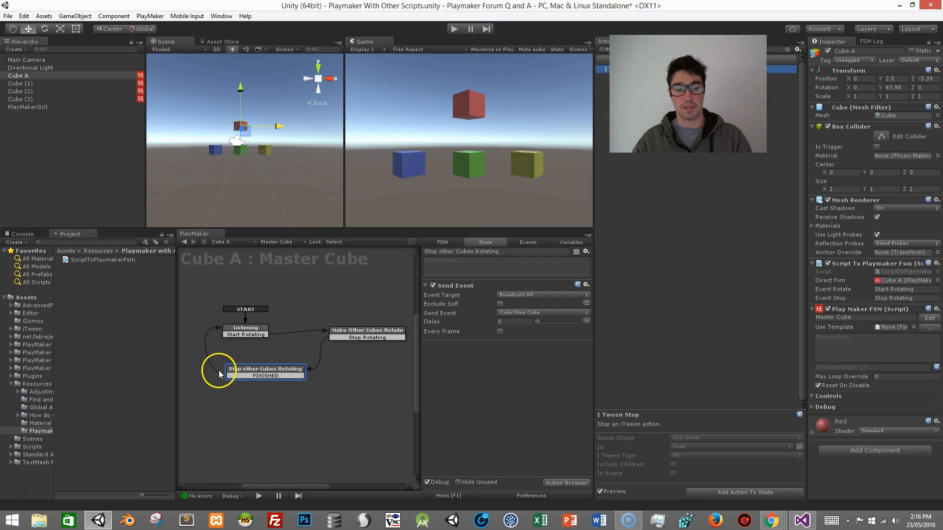
{"action": "mouse_move", "coordinate": [254, 370]}
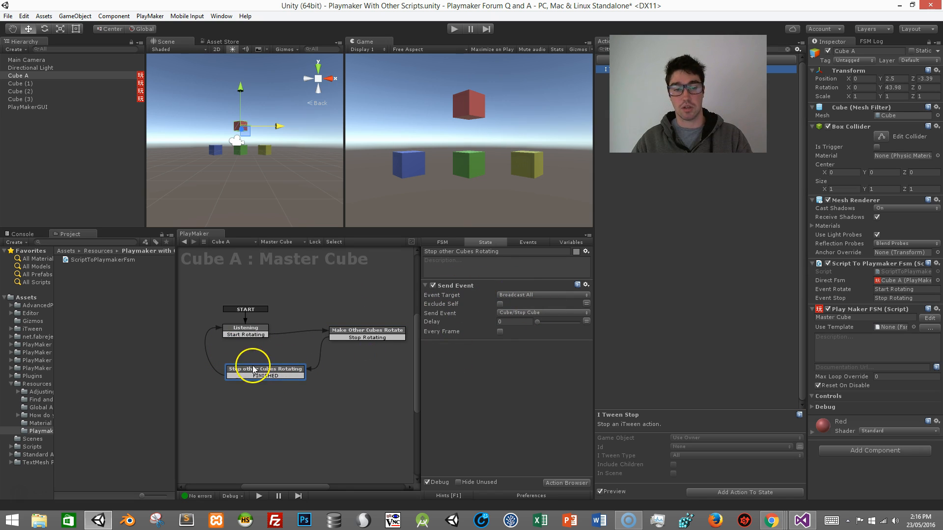
{"action": "left_click", "coordinate": [246, 329]}
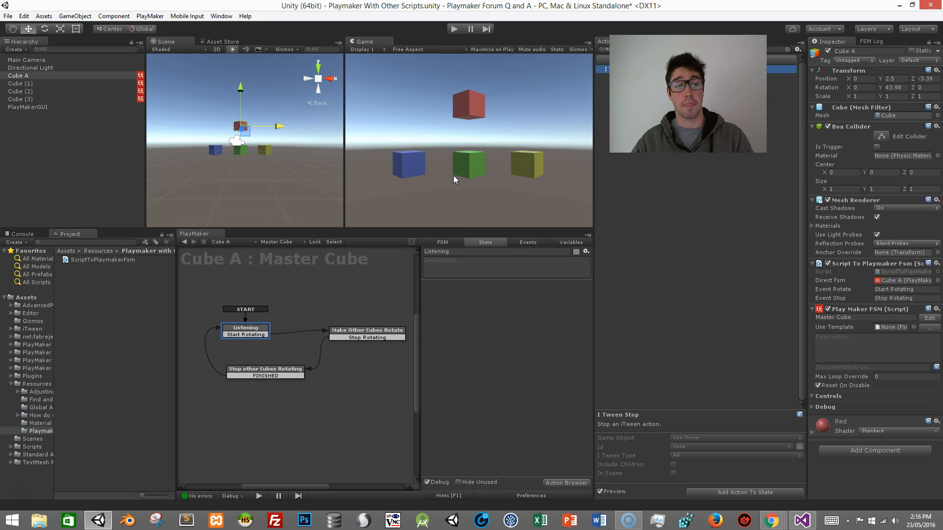
{"action": "left_click", "coordinate": [20, 83]}
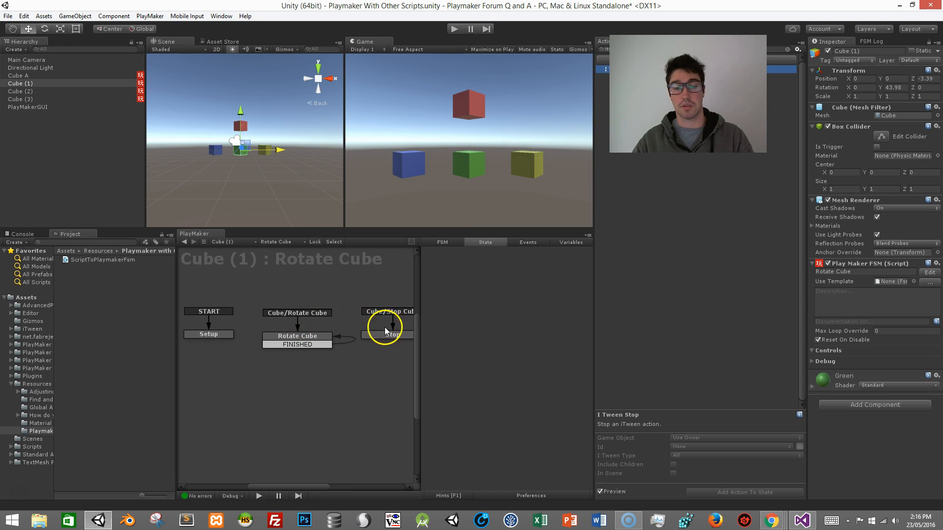
{"action": "mouse_move", "coordinate": [210, 312]}
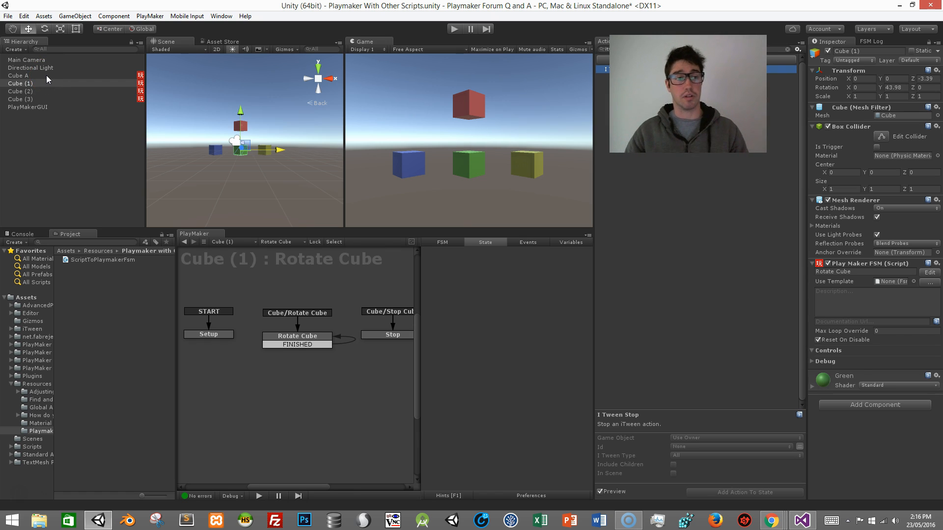
{"action": "left_click", "coordinate": [19, 76]}
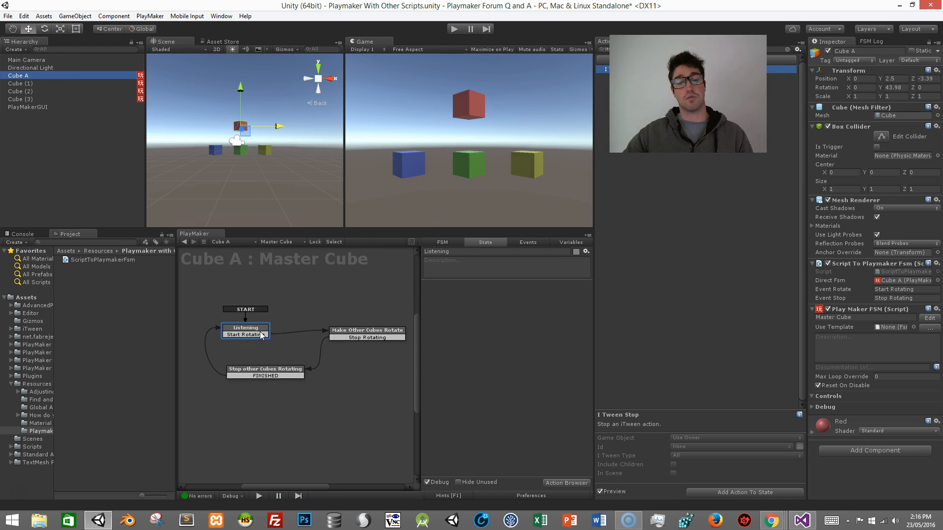
{"action": "left_click", "coordinate": [19, 82]}
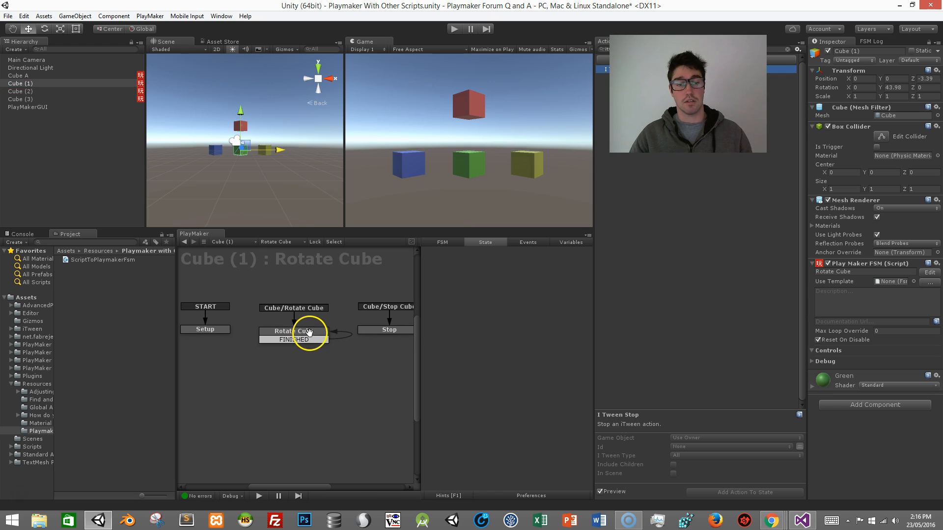
{"action": "left_click", "coordinate": [203, 324]}
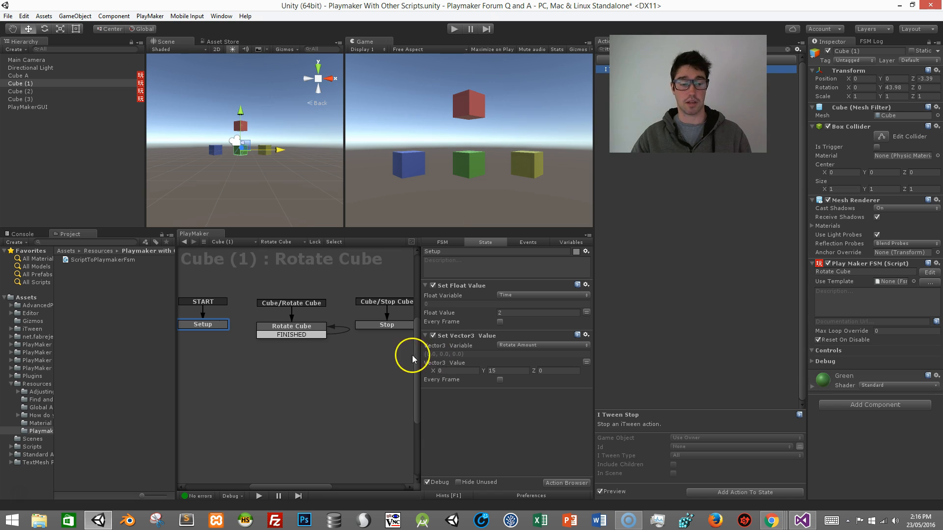
{"action": "left_click", "coordinate": [291, 327]}
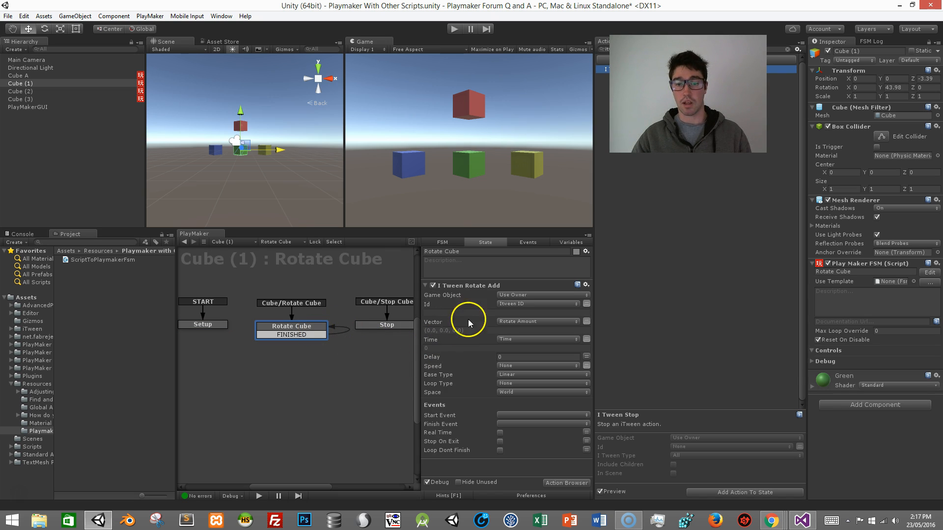
{"action": "mouse_move", "coordinate": [526, 289]}
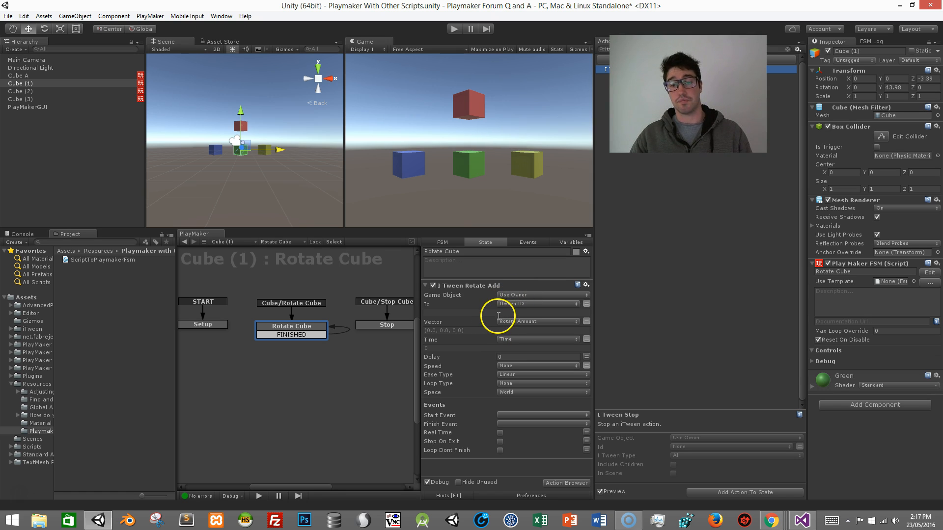
{"action": "mouse_move", "coordinate": [521, 322]}
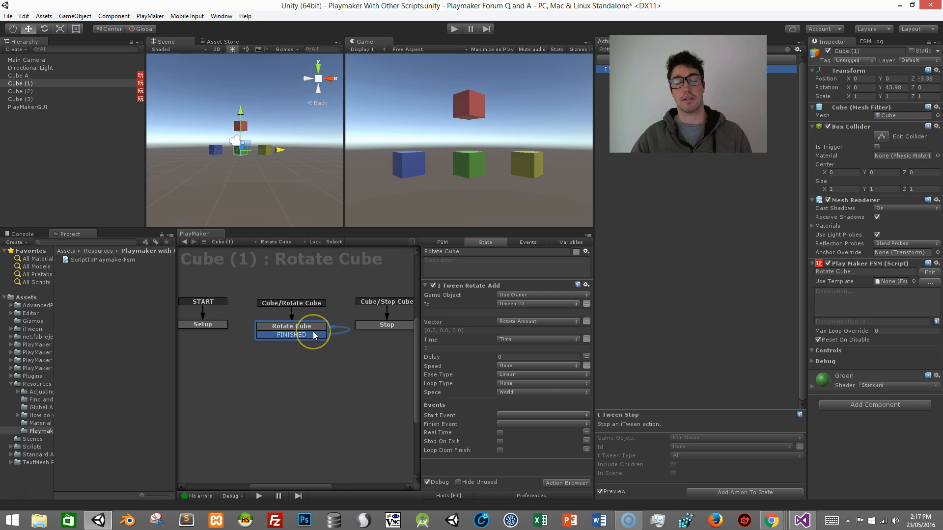
{"action": "mouse_move", "coordinate": [316, 336]}
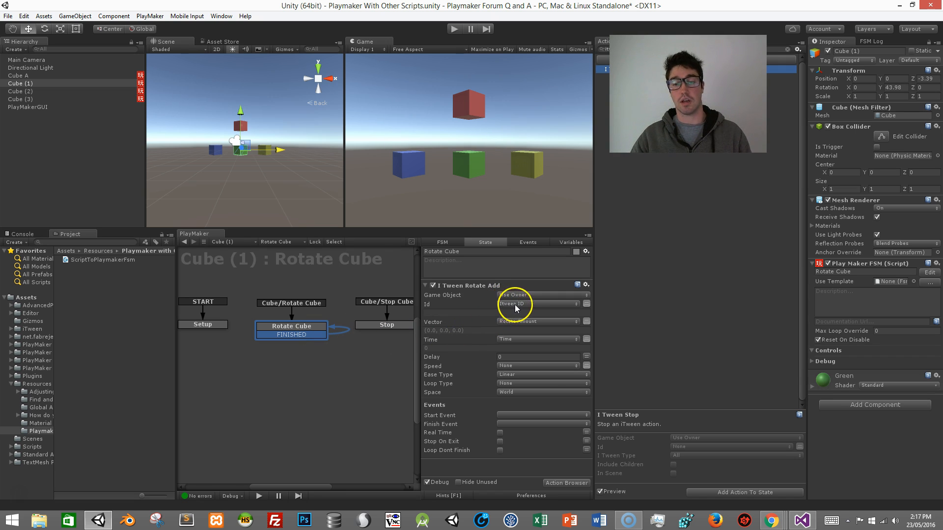
{"action": "left_click", "coordinate": [350, 326]}
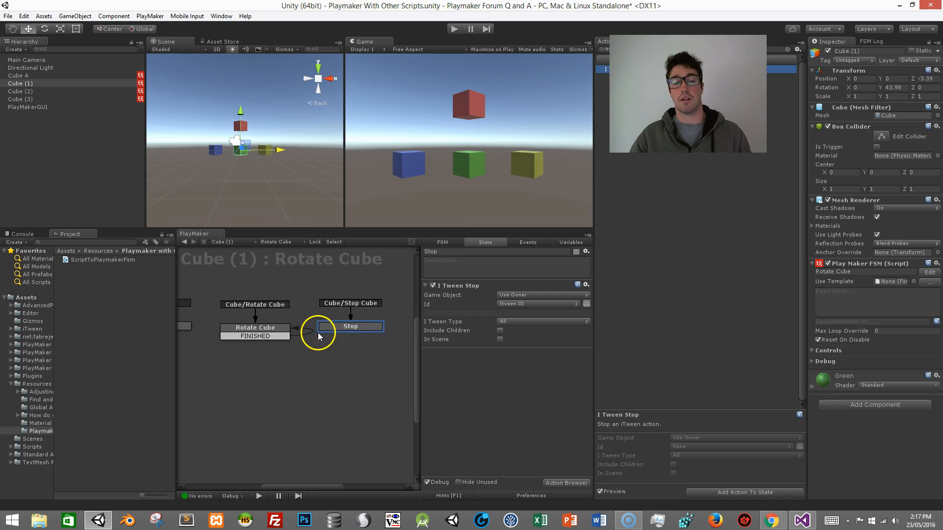
{"action": "mouse_move", "coordinate": [368, 307]}
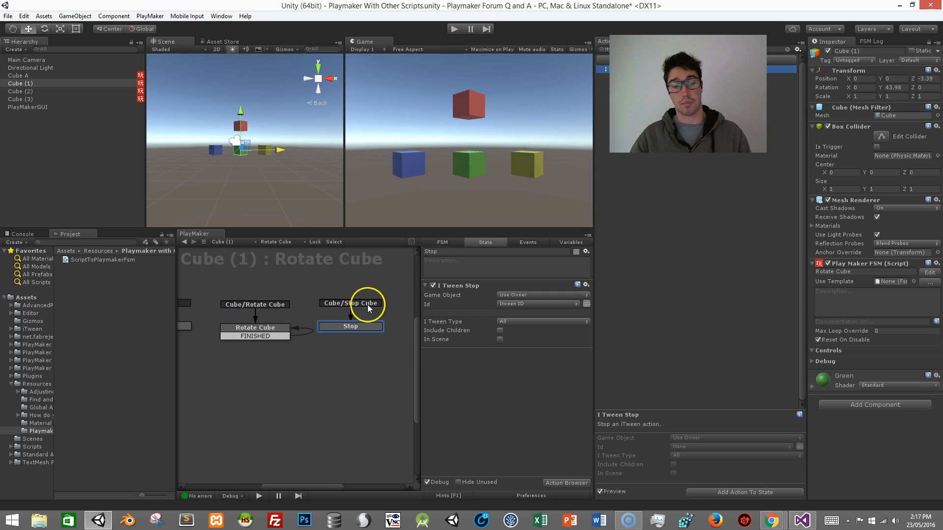
{"action": "mouse_move", "coordinate": [440, 295]}
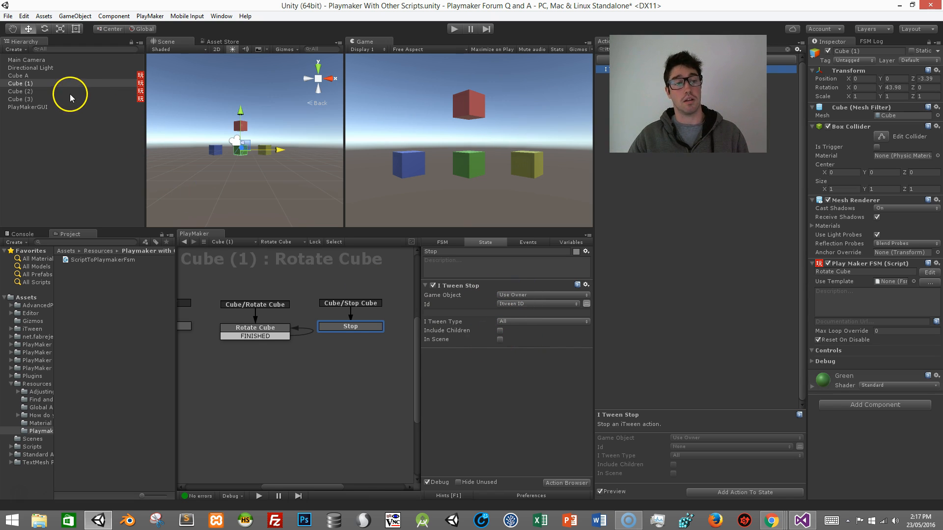
- Check Cube (2) and Cube (3)'s Rotate Cube FSMs, then return to Cube A's Master Cube FSM
{"action": "left_click", "coordinate": [19, 91]}
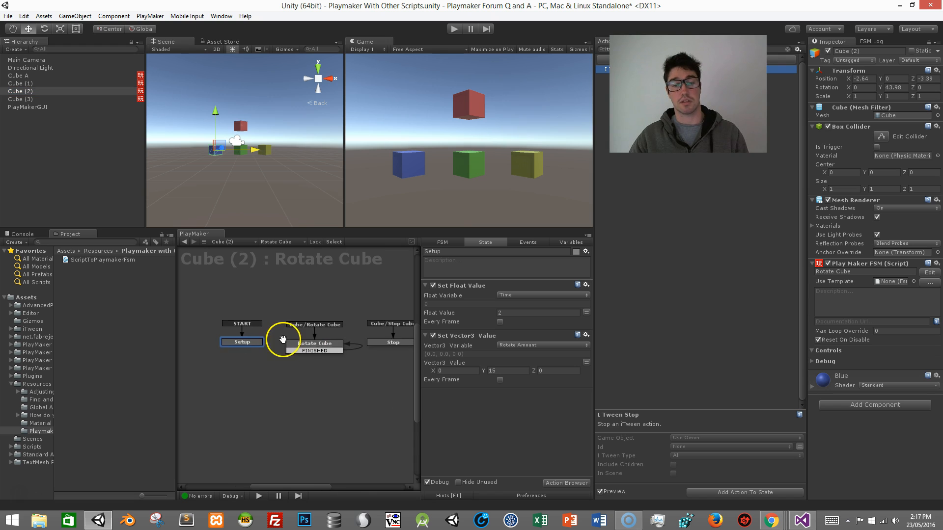
{"action": "left_click", "coordinate": [20, 99]}
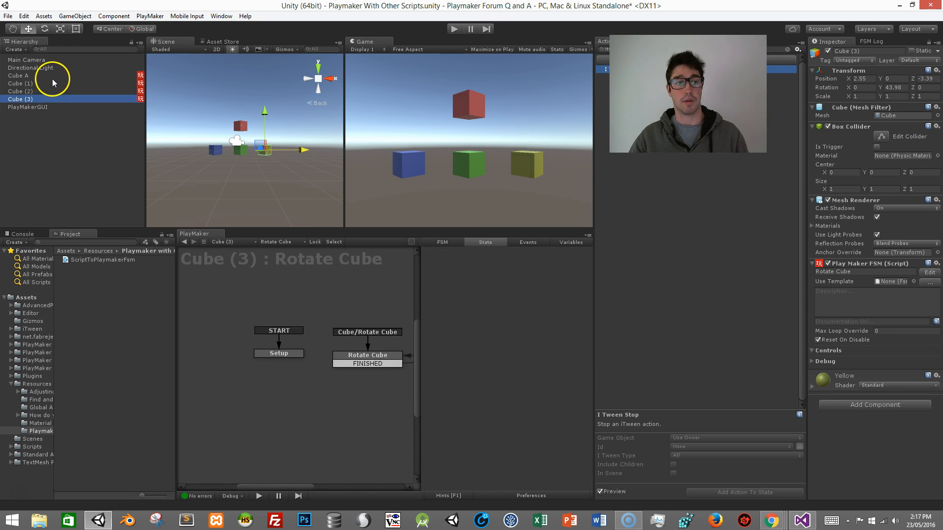
{"action": "left_click", "coordinate": [14, 75]}
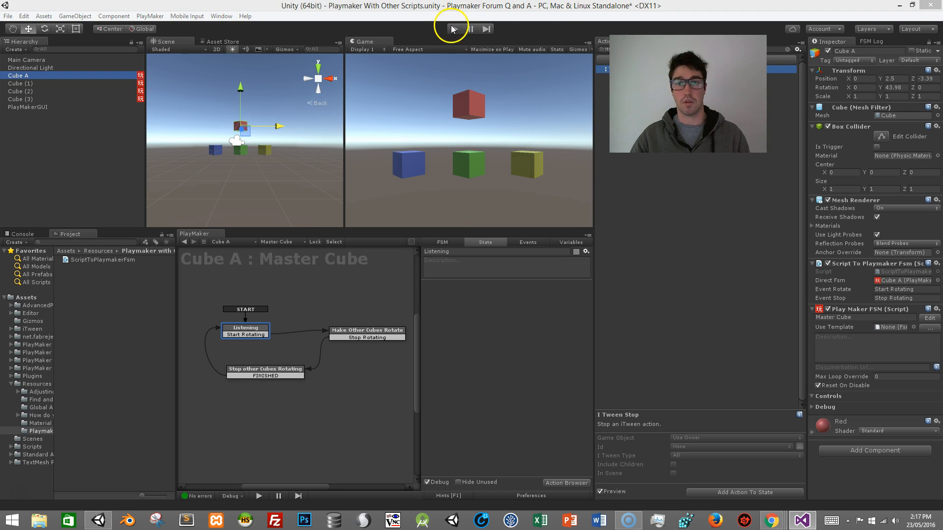
- Play the scene and click red Cube A so the other three cubes rotate
{"action": "left_click", "coordinate": [456, 29]}
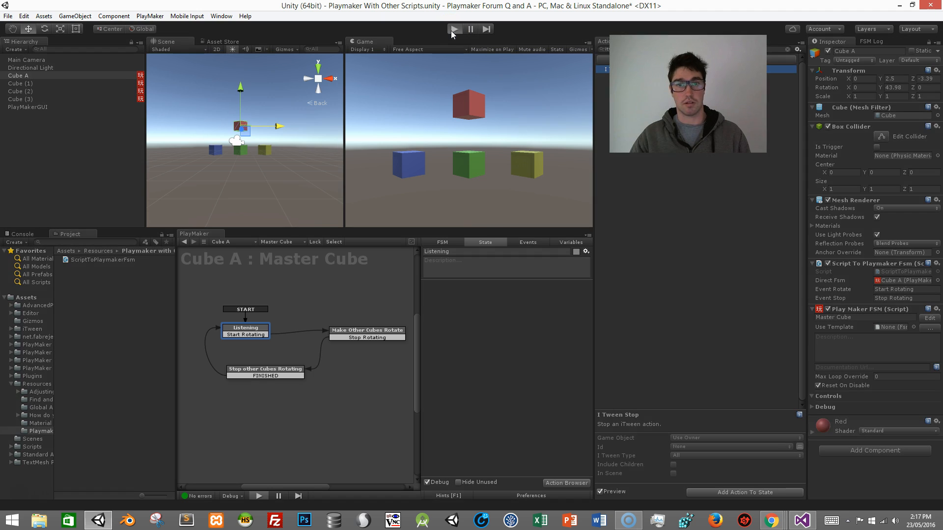
{"action": "left_click", "coordinate": [455, 28]}
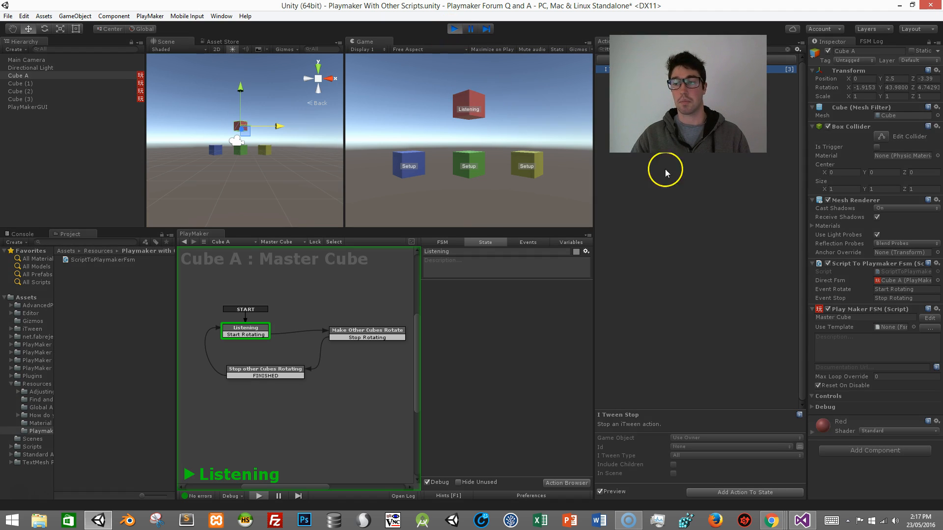
{"action": "mouse_move", "coordinate": [847, 277]}
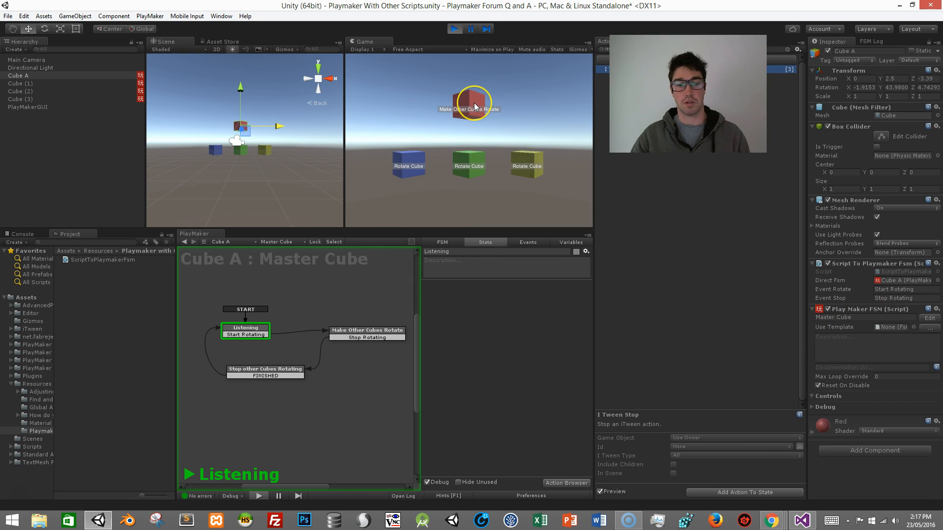
{"action": "left_click", "coordinate": [367, 330]}
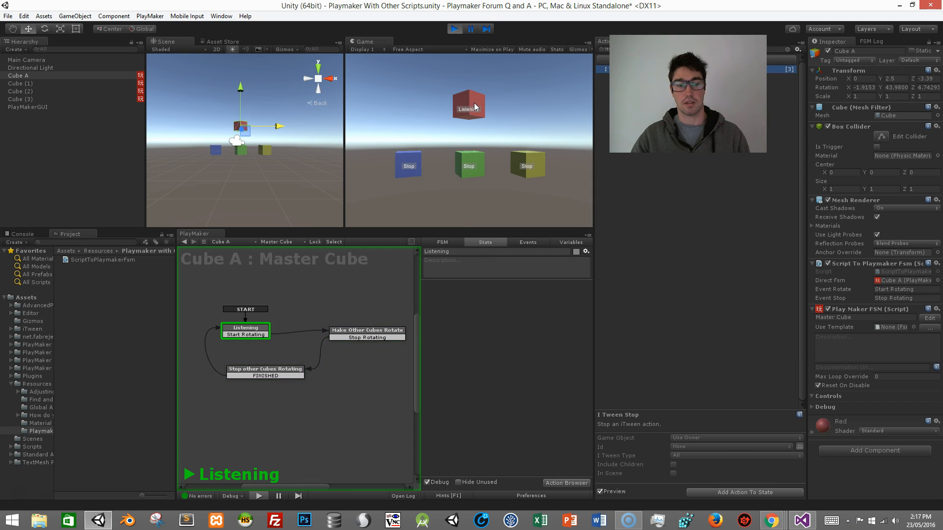
- Check the Console debug message and click Cube A again to confirm rotate and stop
{"action": "left_click", "coordinate": [20, 234]}
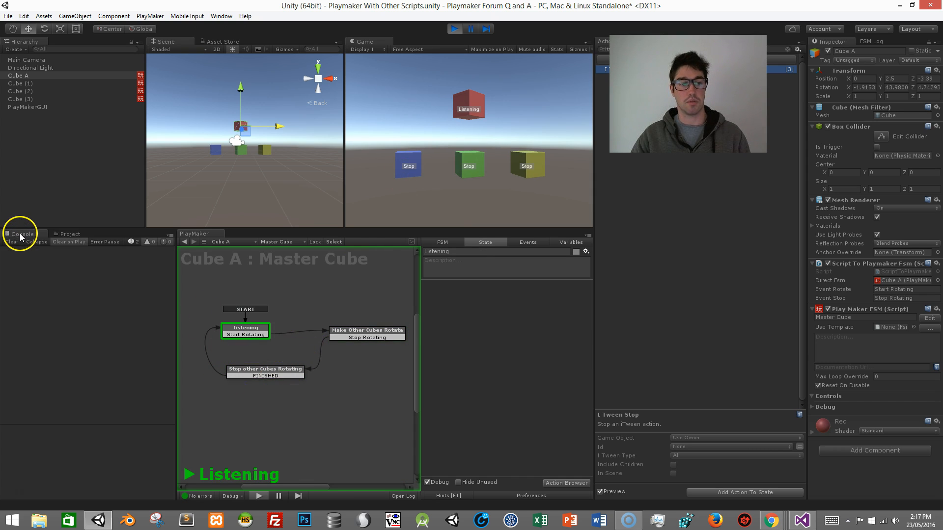
{"action": "left_click", "coordinate": [20, 84]}
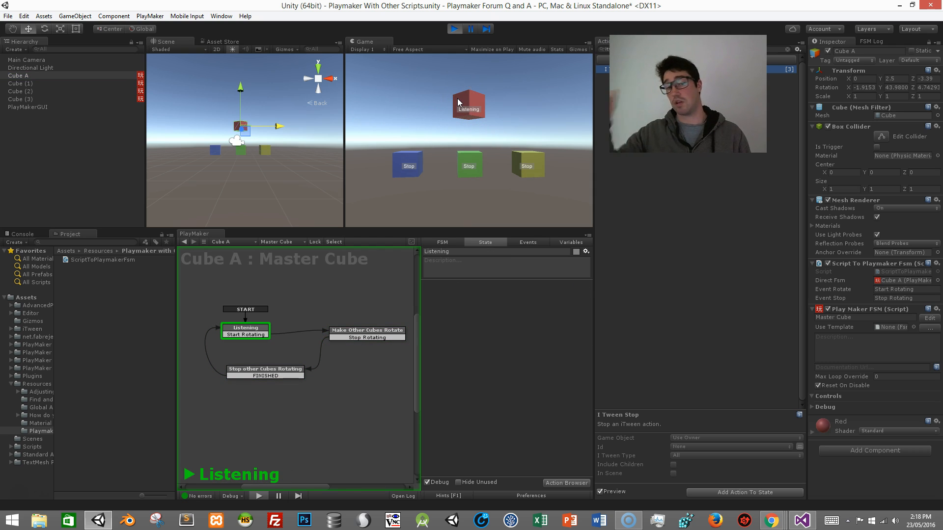
{"action": "left_click", "coordinate": [20, 82]}
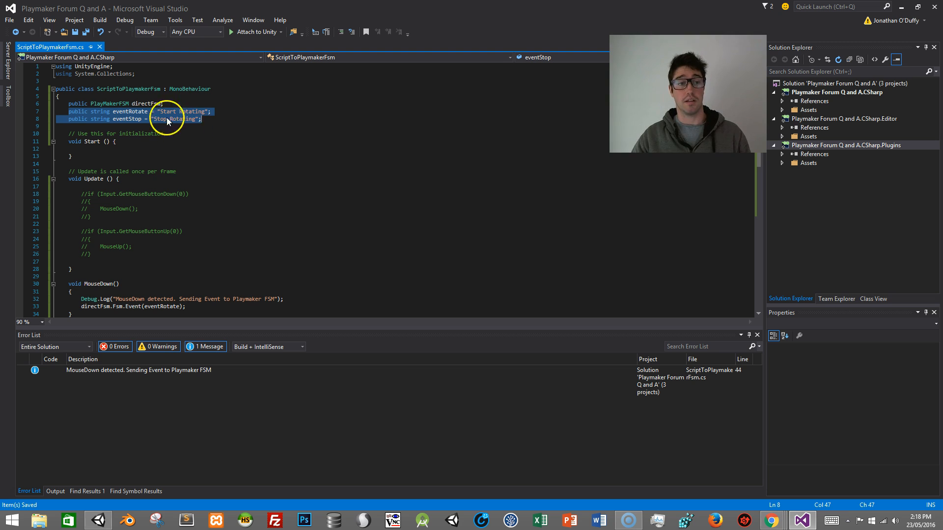
- Highlight the eventRotate and eventStop string fields in ScriptToPlaymakerFsm.cs
{"action": "left_click", "coordinate": [110, 152]}
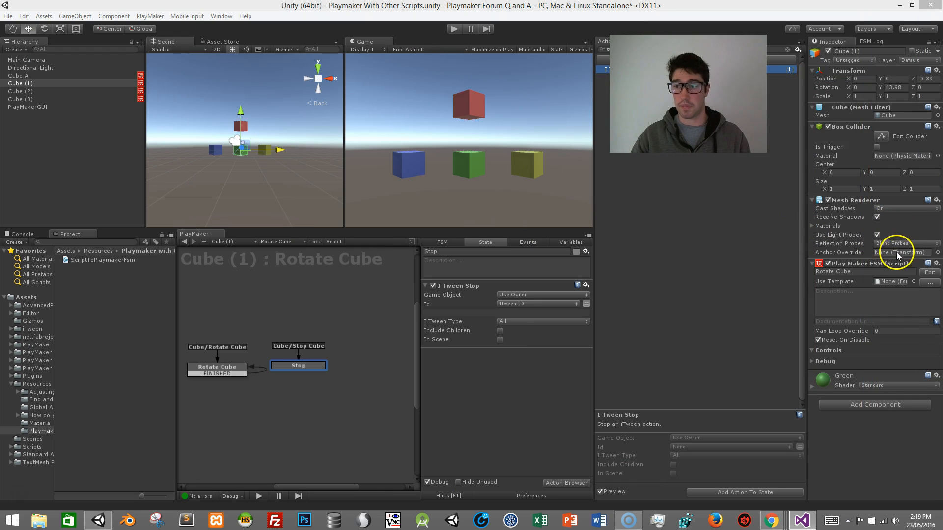
- Check Cube A's Script To Playmaker Fsm event fields and select Start Rotating in its Events list
{"action": "left_click", "coordinate": [18, 74]}
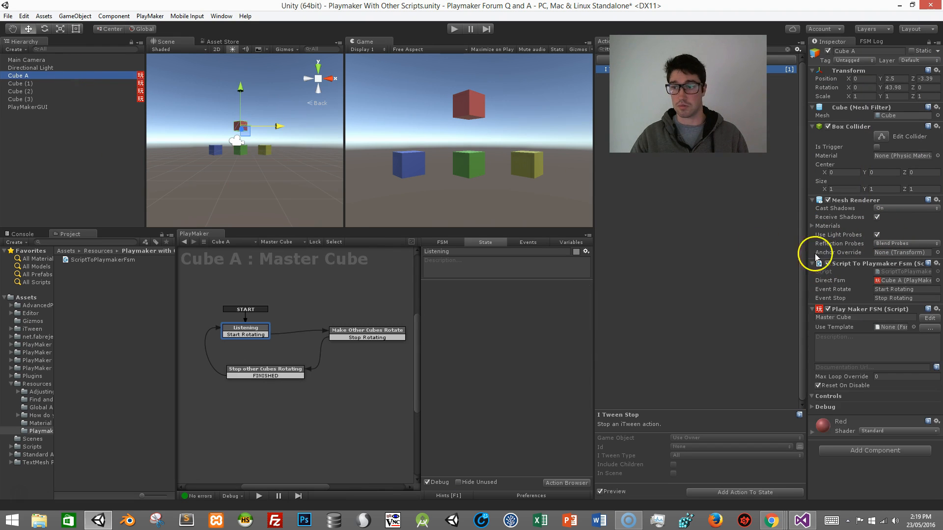
{"action": "left_click", "coordinate": [906, 298]}
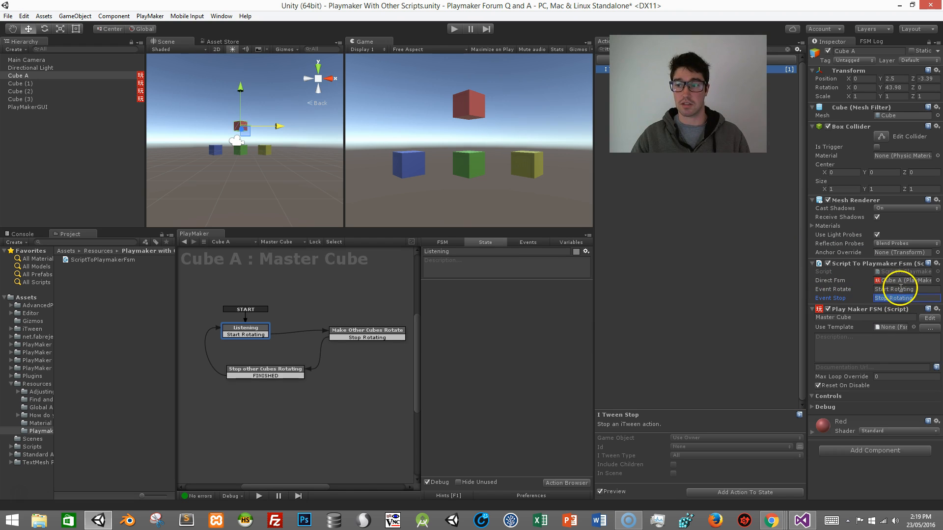
{"action": "left_click", "coordinate": [527, 242]}
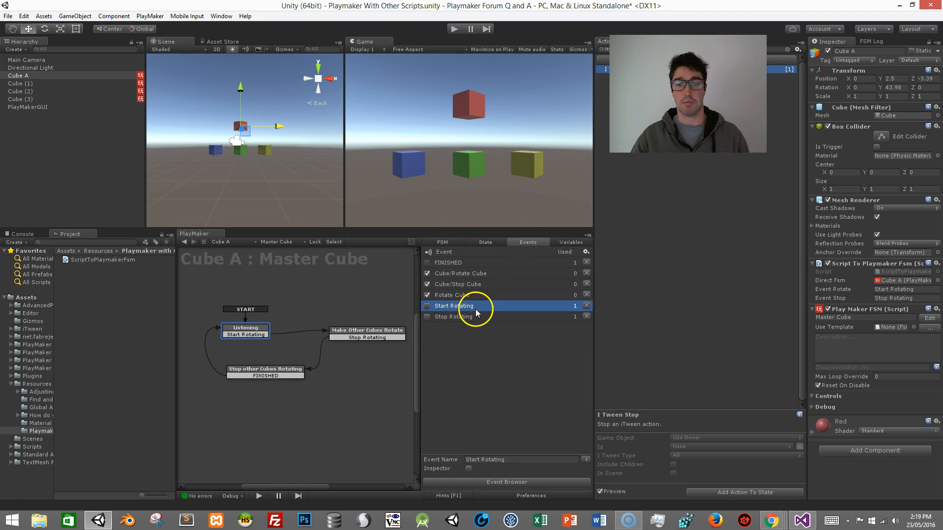
{"action": "left_click", "coordinate": [453, 316]}
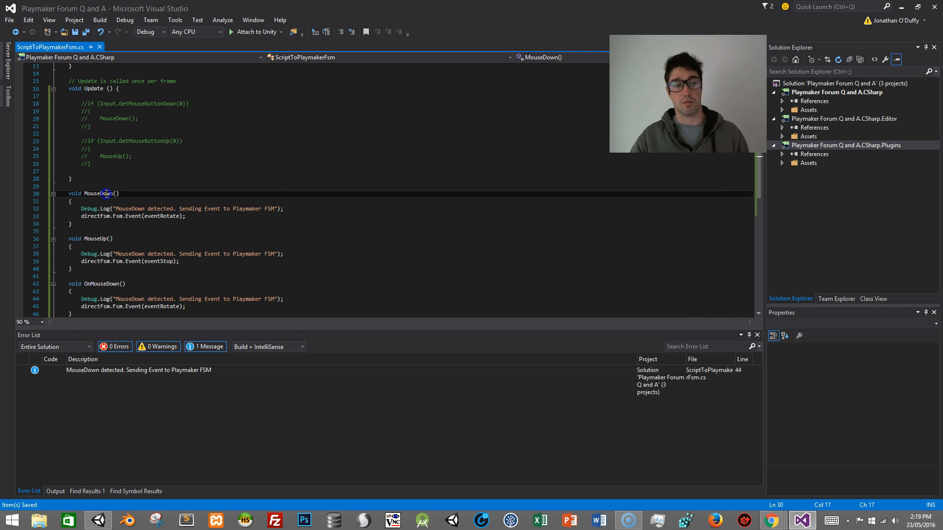
- Highlight the MouseDown handler's Fsm.Event call and the commented-out mouse checks in Update
{"action": "double_click", "coordinate": [96, 194]}
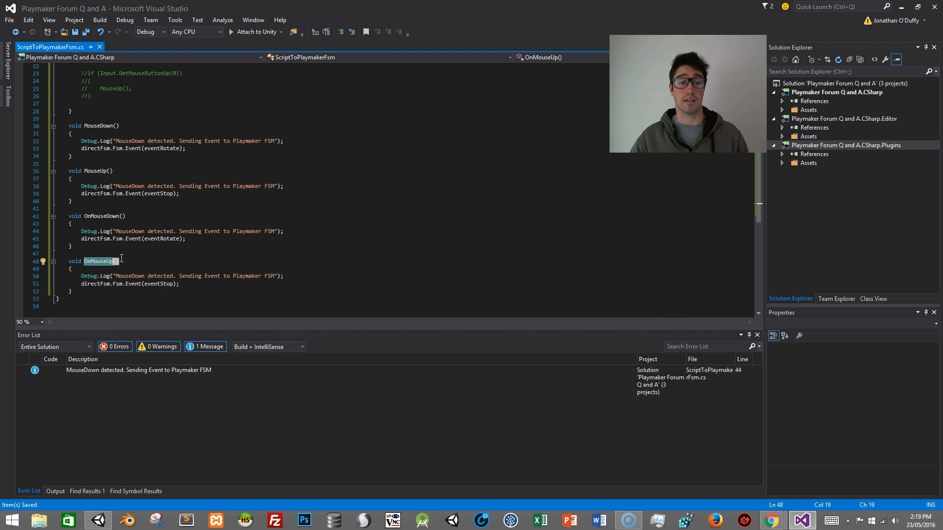
{"action": "mouse_move", "coordinate": [181, 244]}
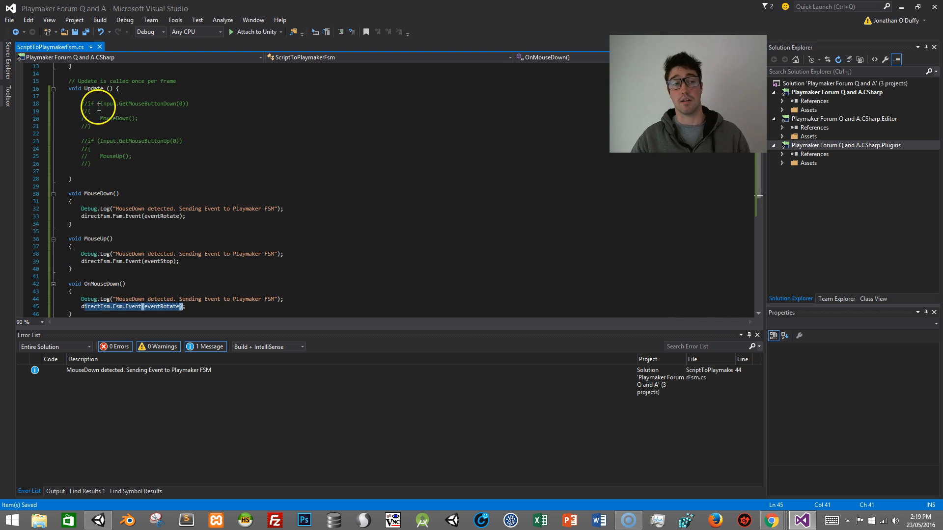
{"action": "left_click_drag", "start_coordinate": [88, 103], "coordinate": [126, 164]}
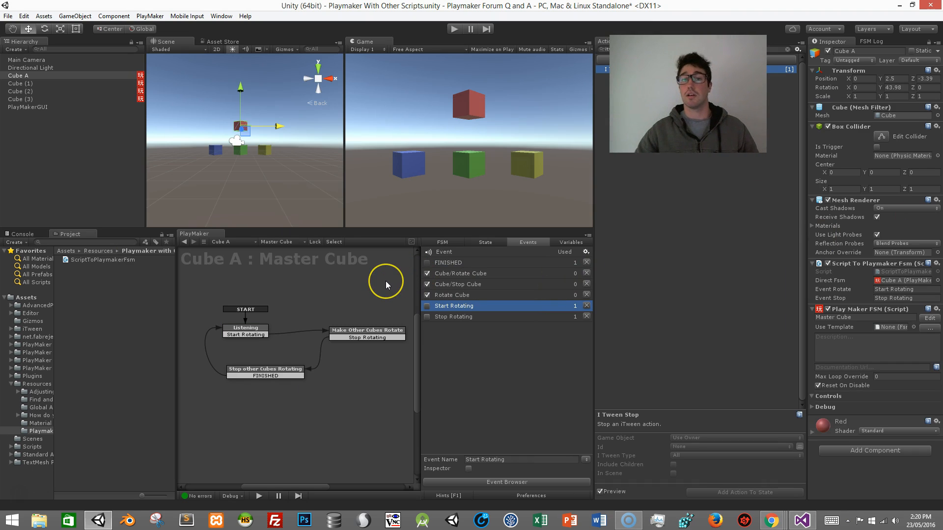
{"action": "mouse_move", "coordinate": [387, 285]}
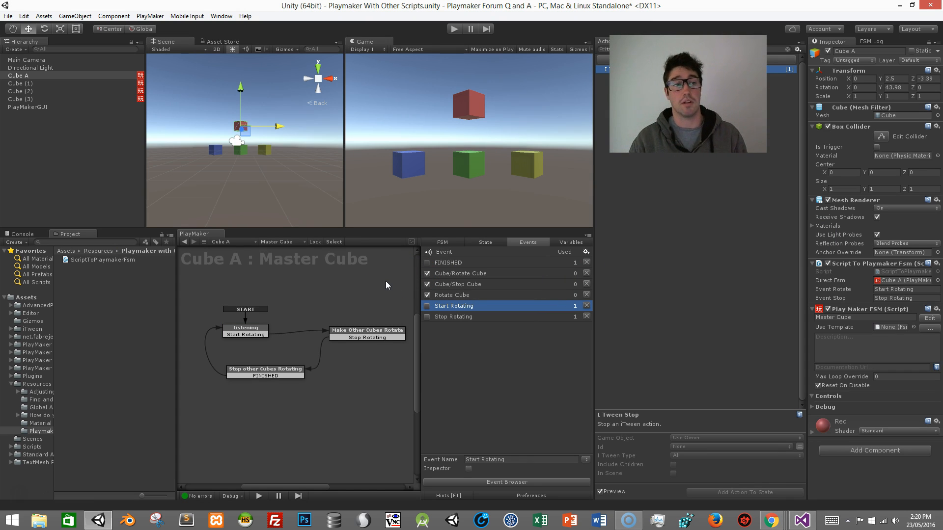